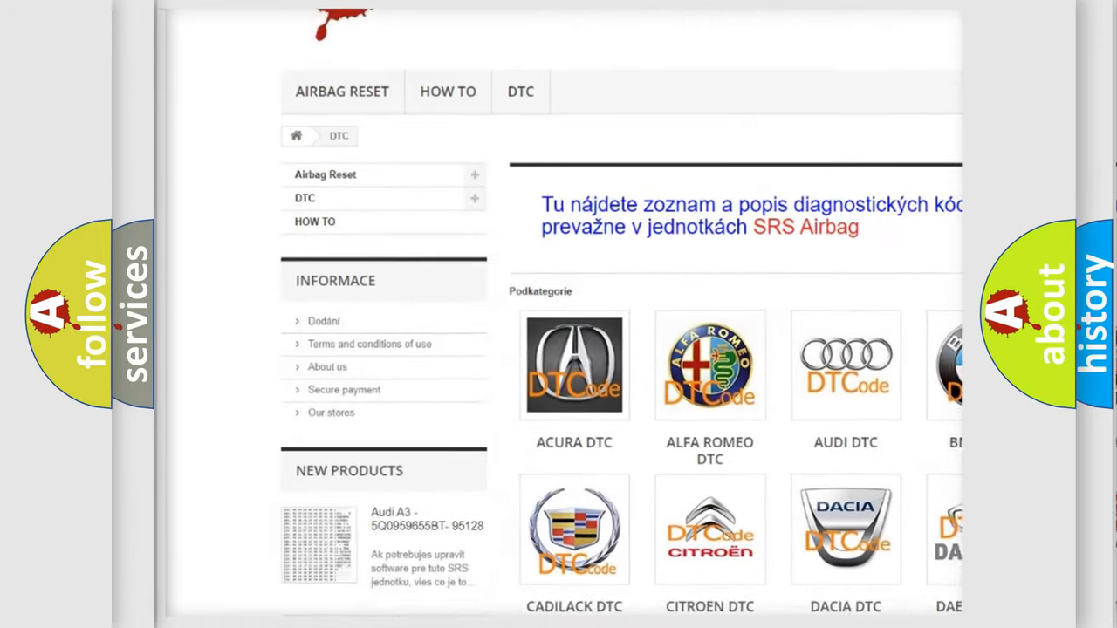
pyautogui.scroll(-3)
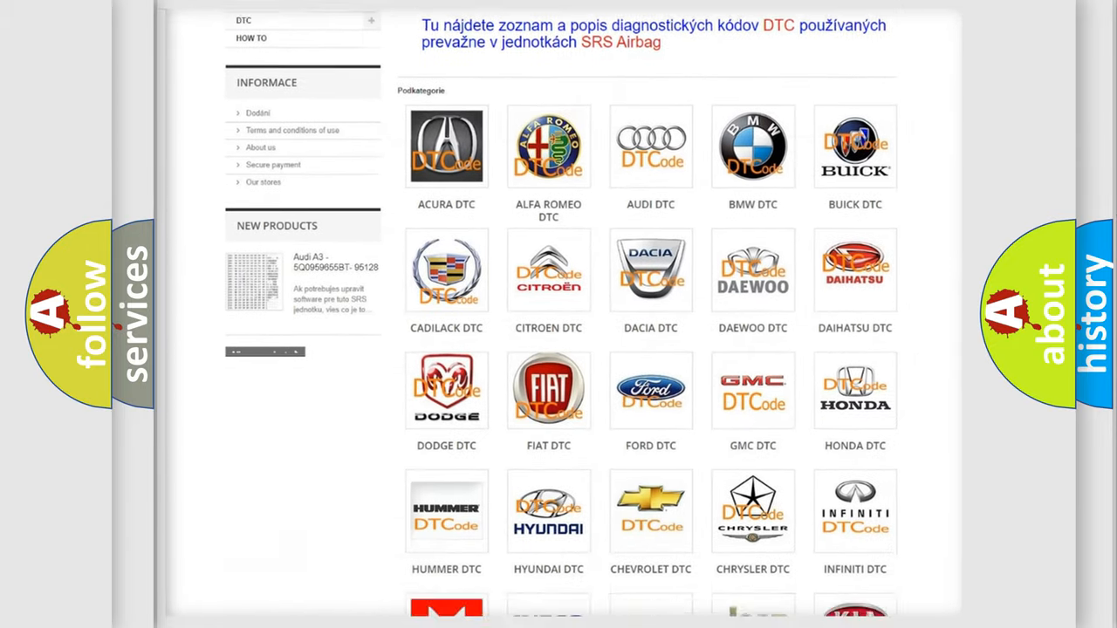
pyautogui.scroll(-3)
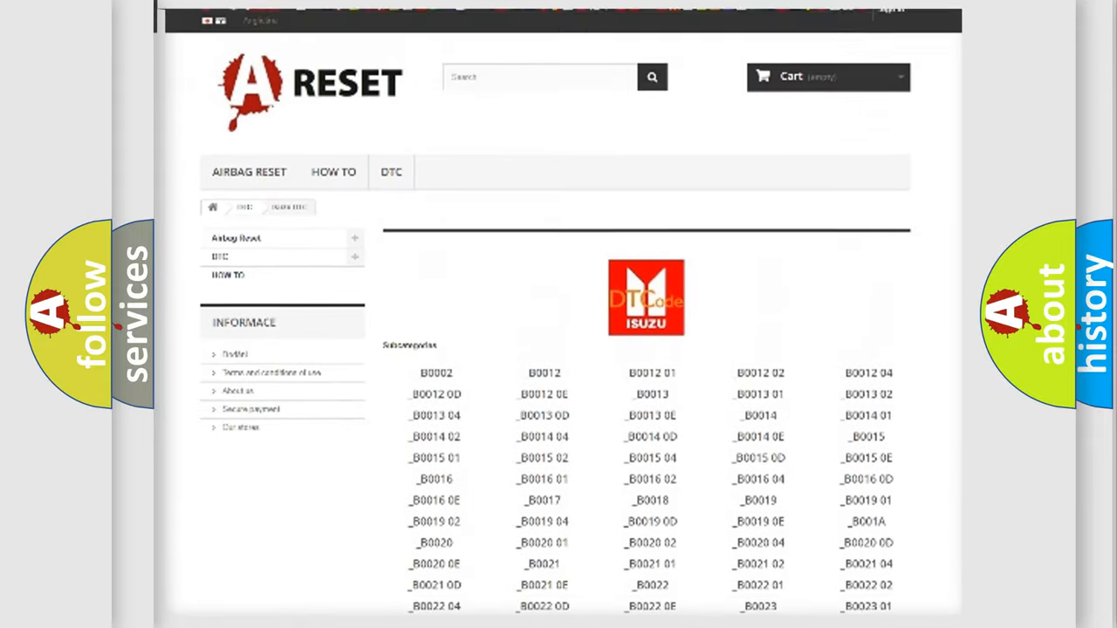
pyautogui.scroll(3)
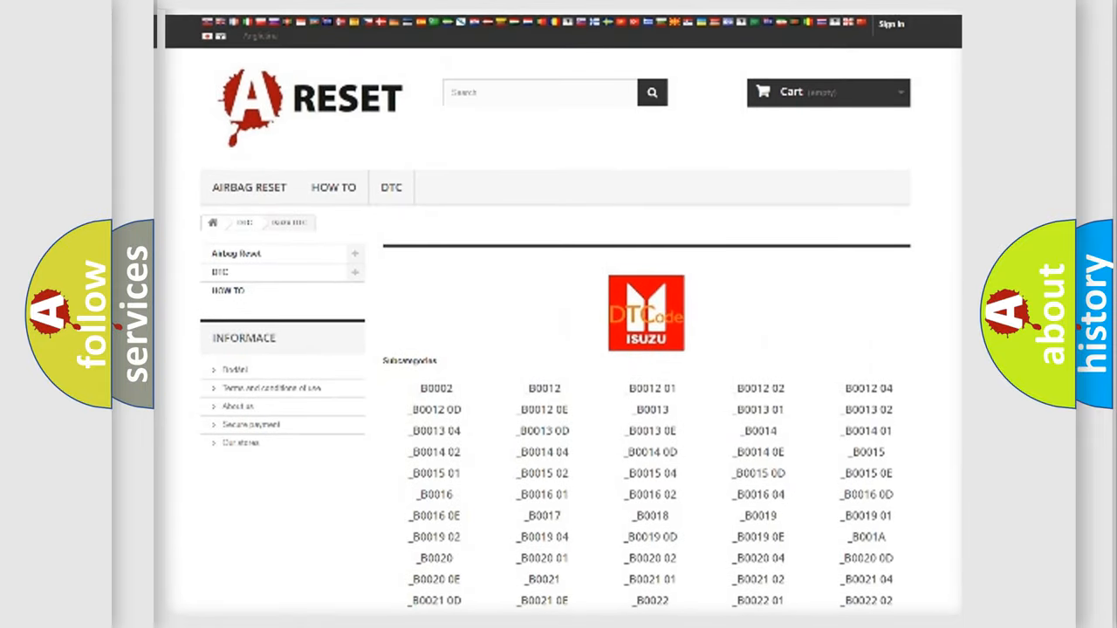